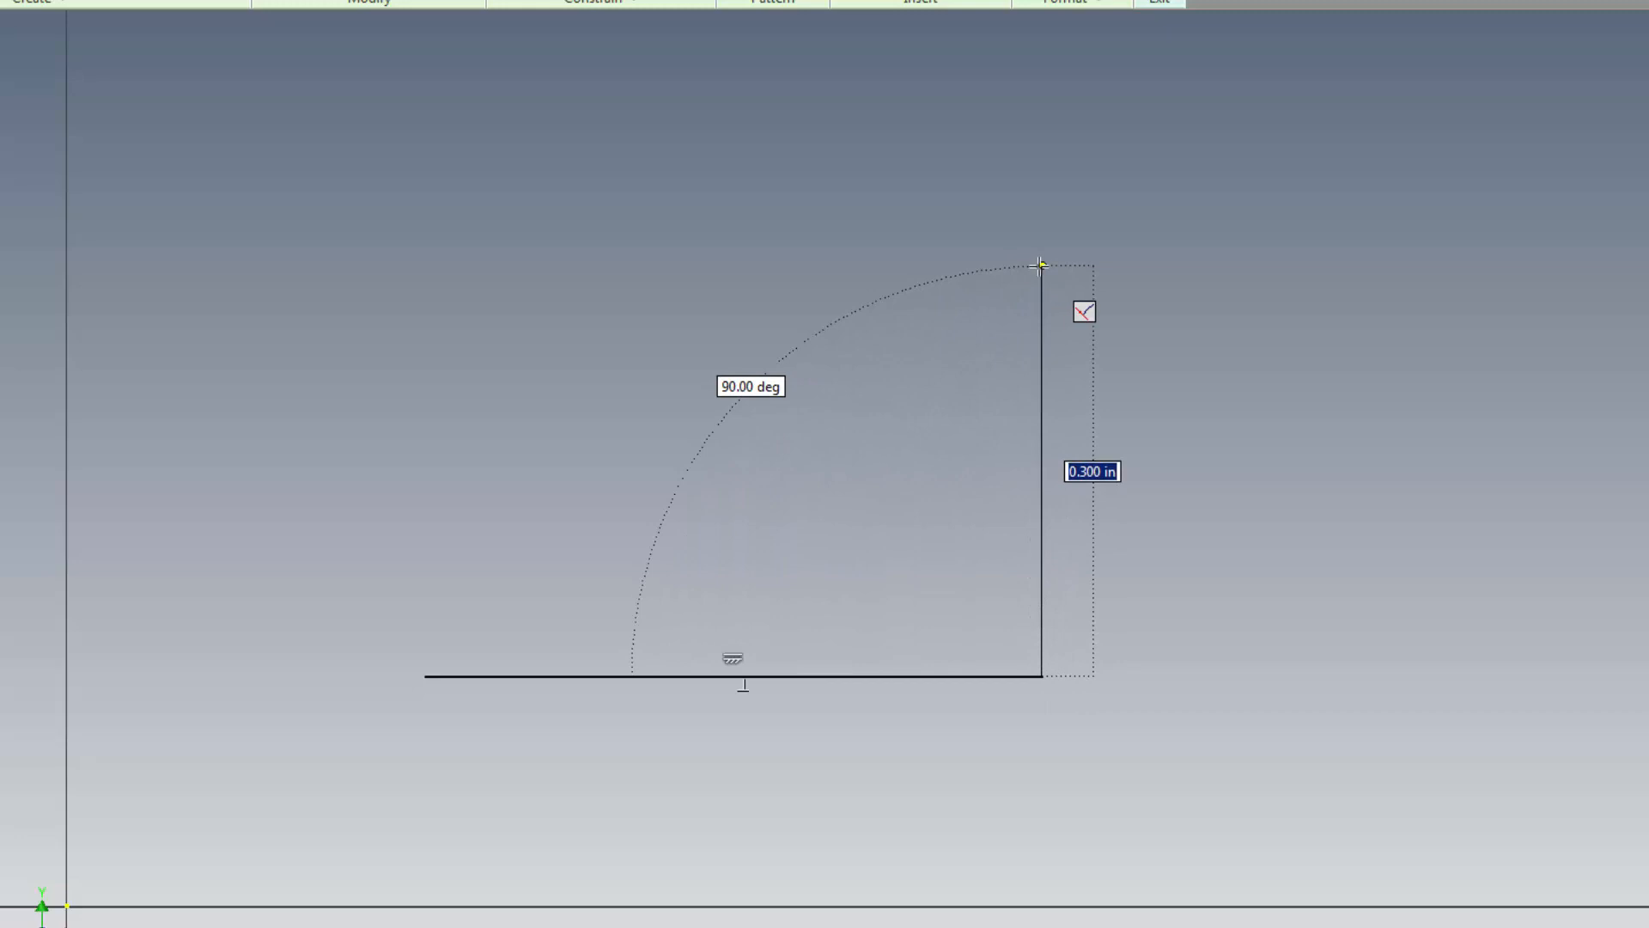
Step: Draw a vertical side line from the base line's endpoint
left_click_drag(1041, 265, 1434, 443)
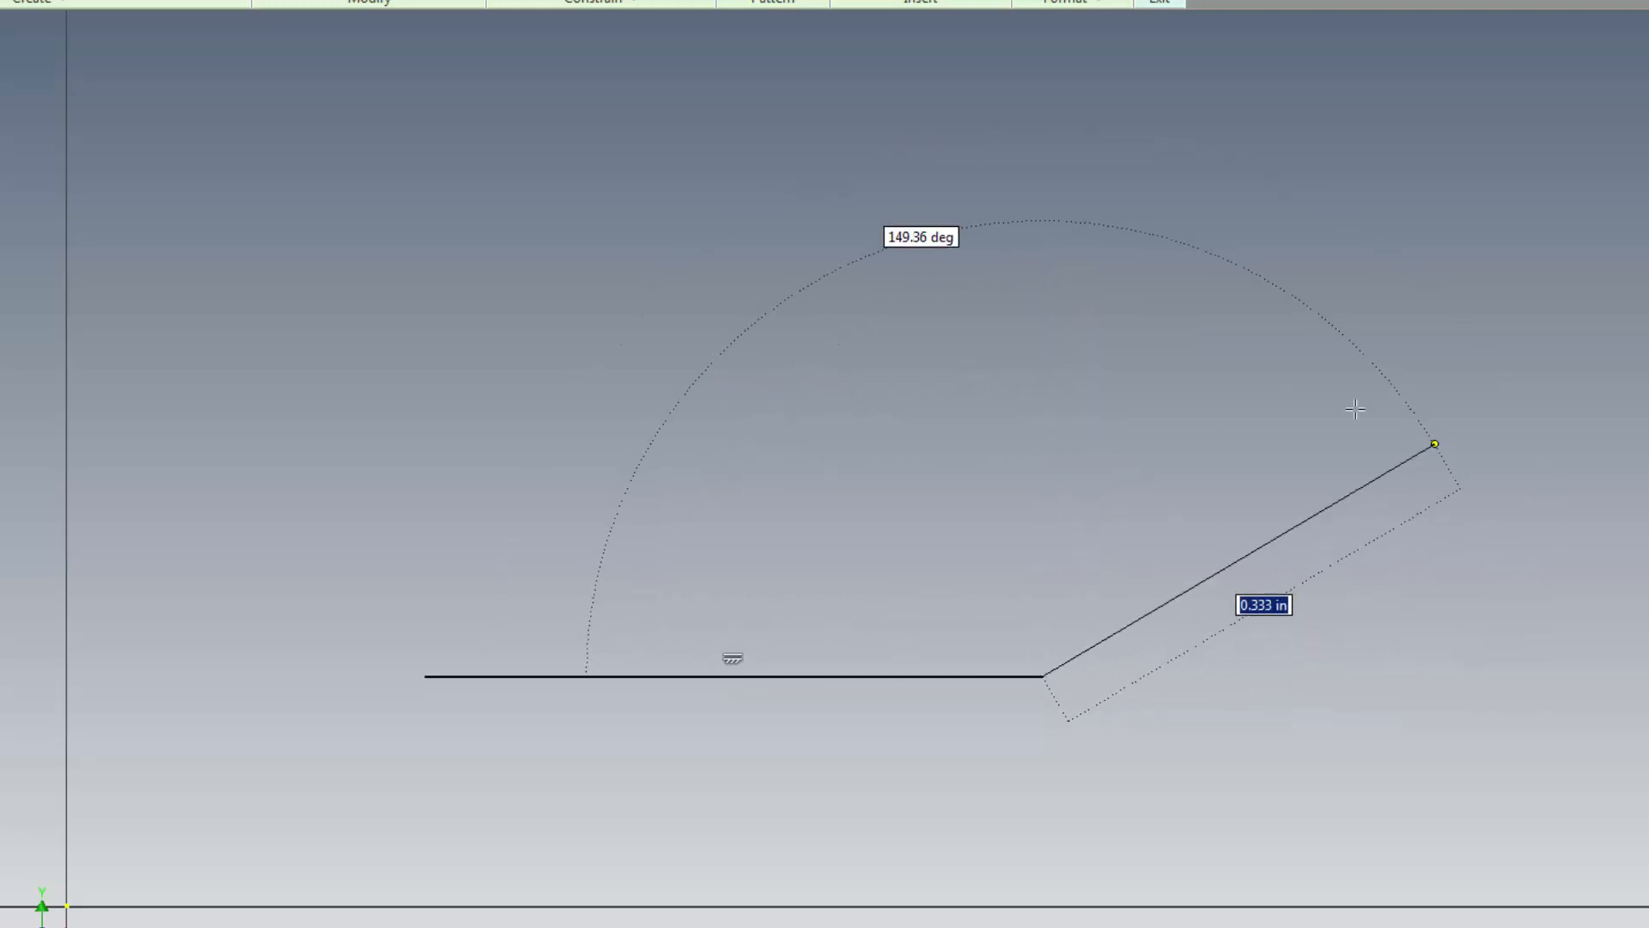
left_click_drag(1433, 443, 1007, 282)
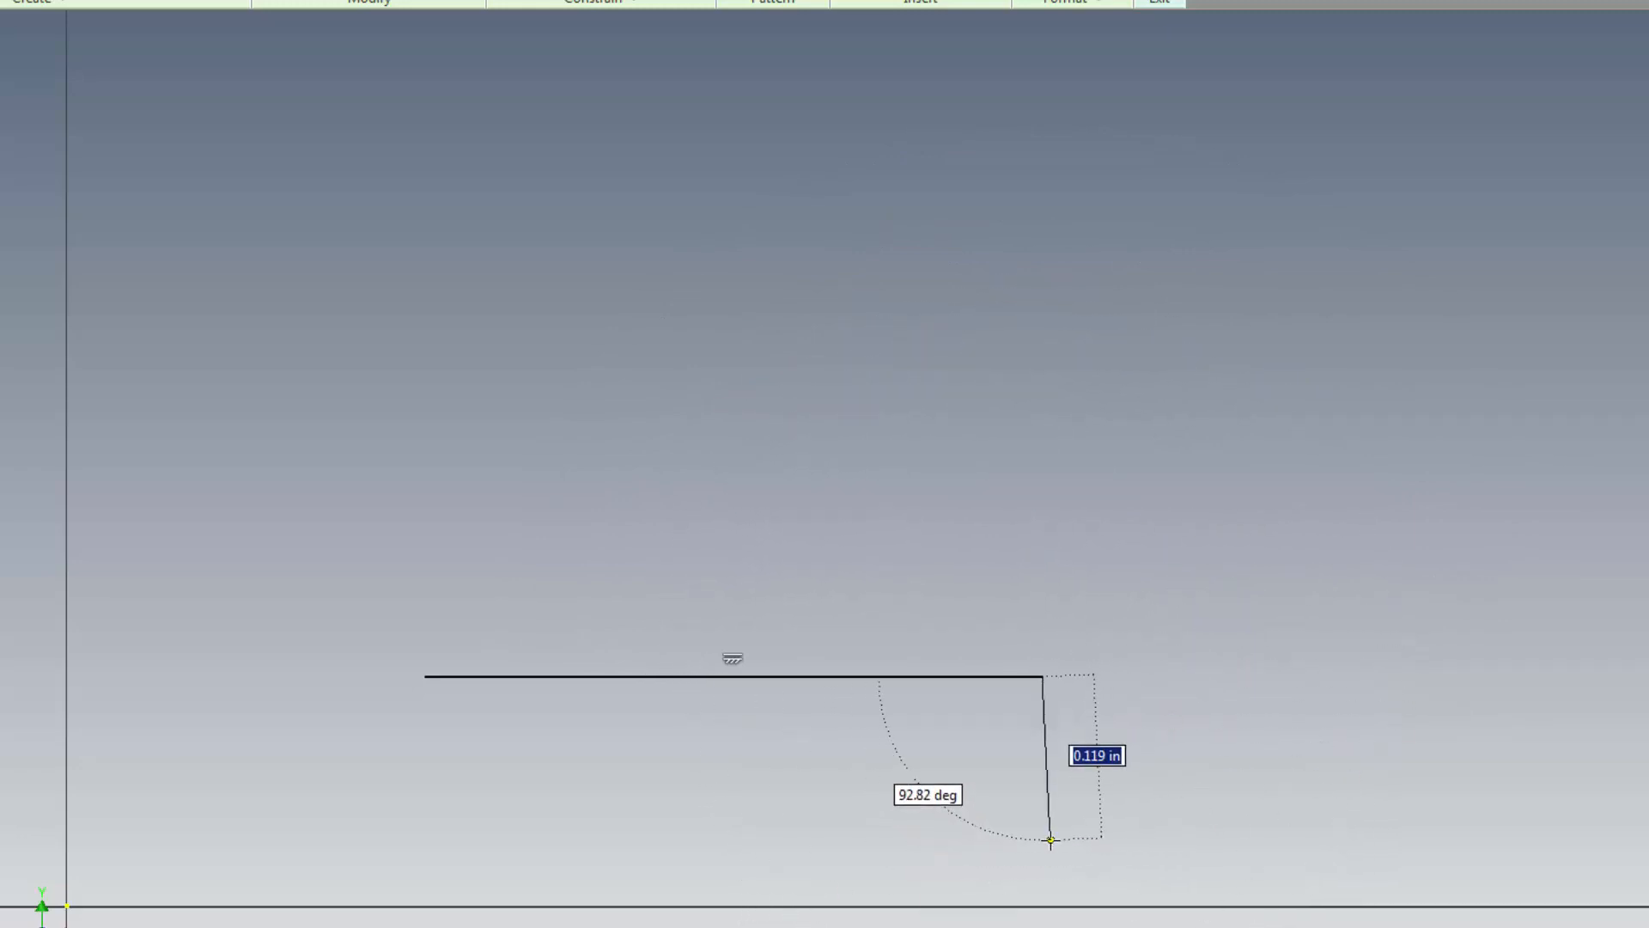
left_click_drag(1048, 840, 1040, 347)
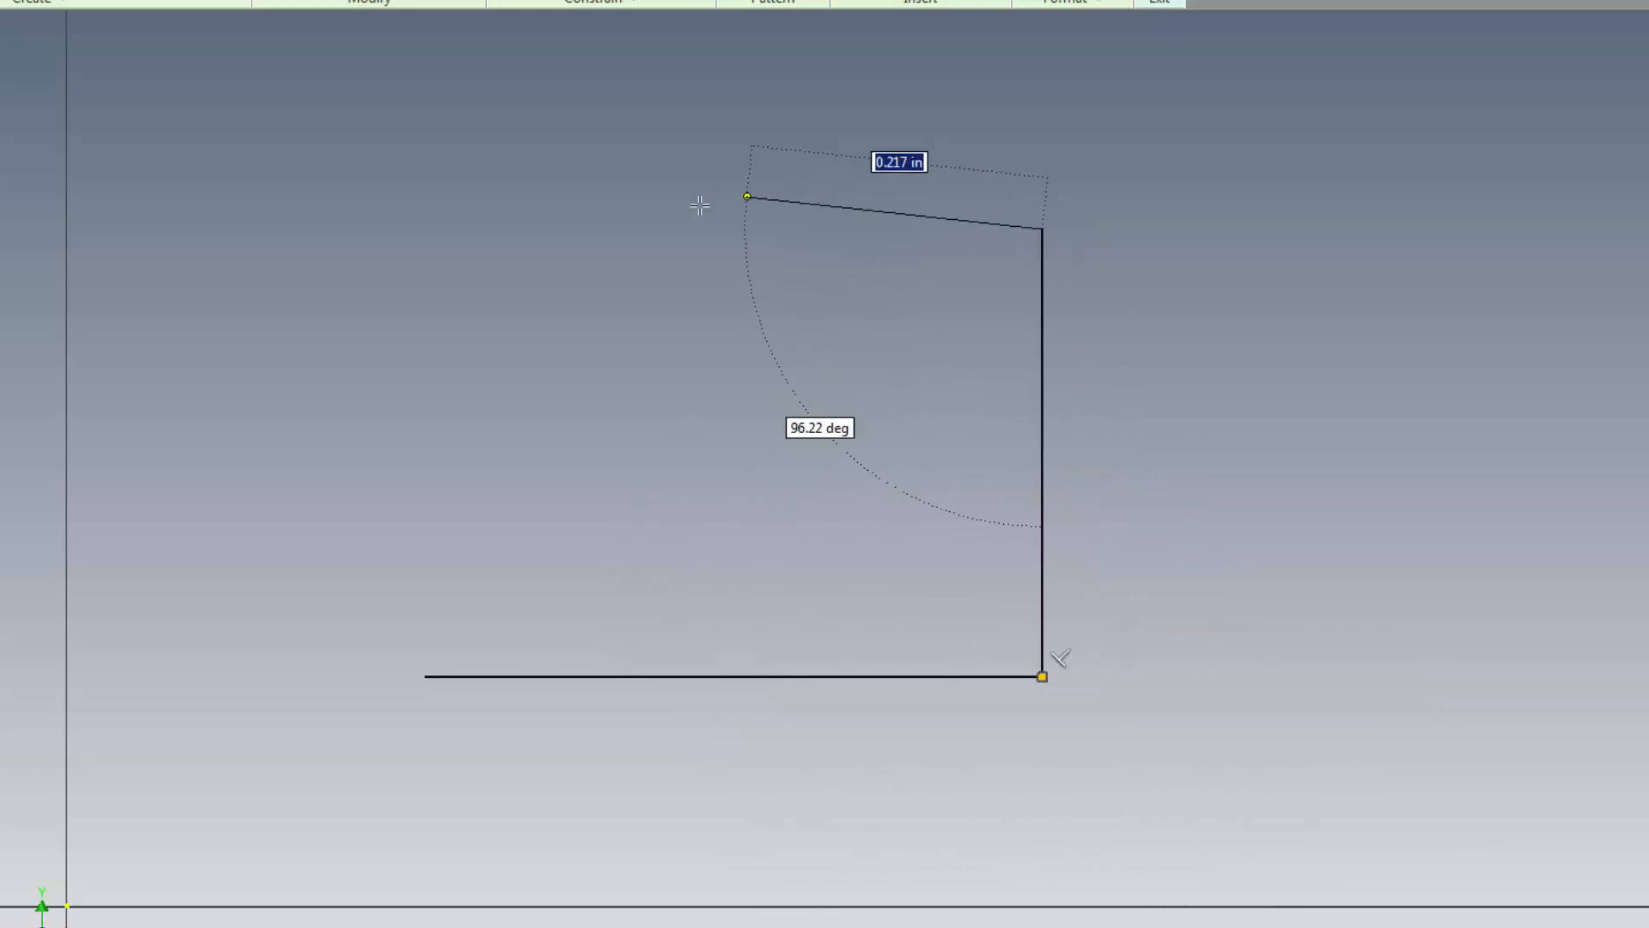
Step: Draw a top line leftward, holding Ctrl so it tapers slightly off horizontal
left_click_drag(748, 196, 582, 290)
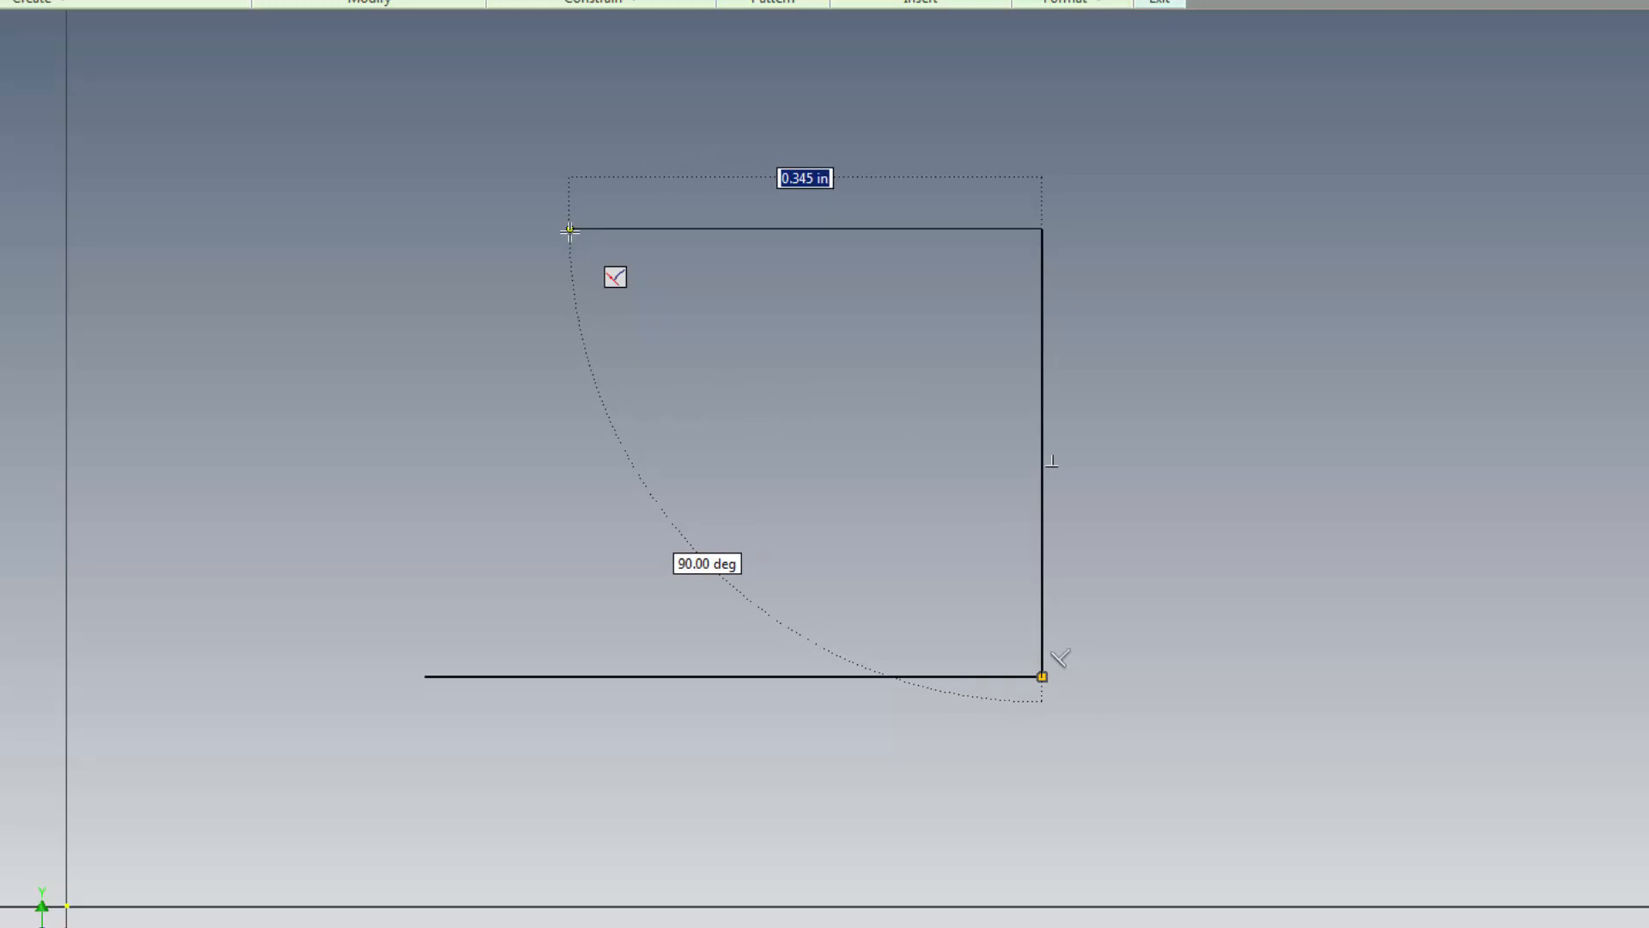
key("ctrl")
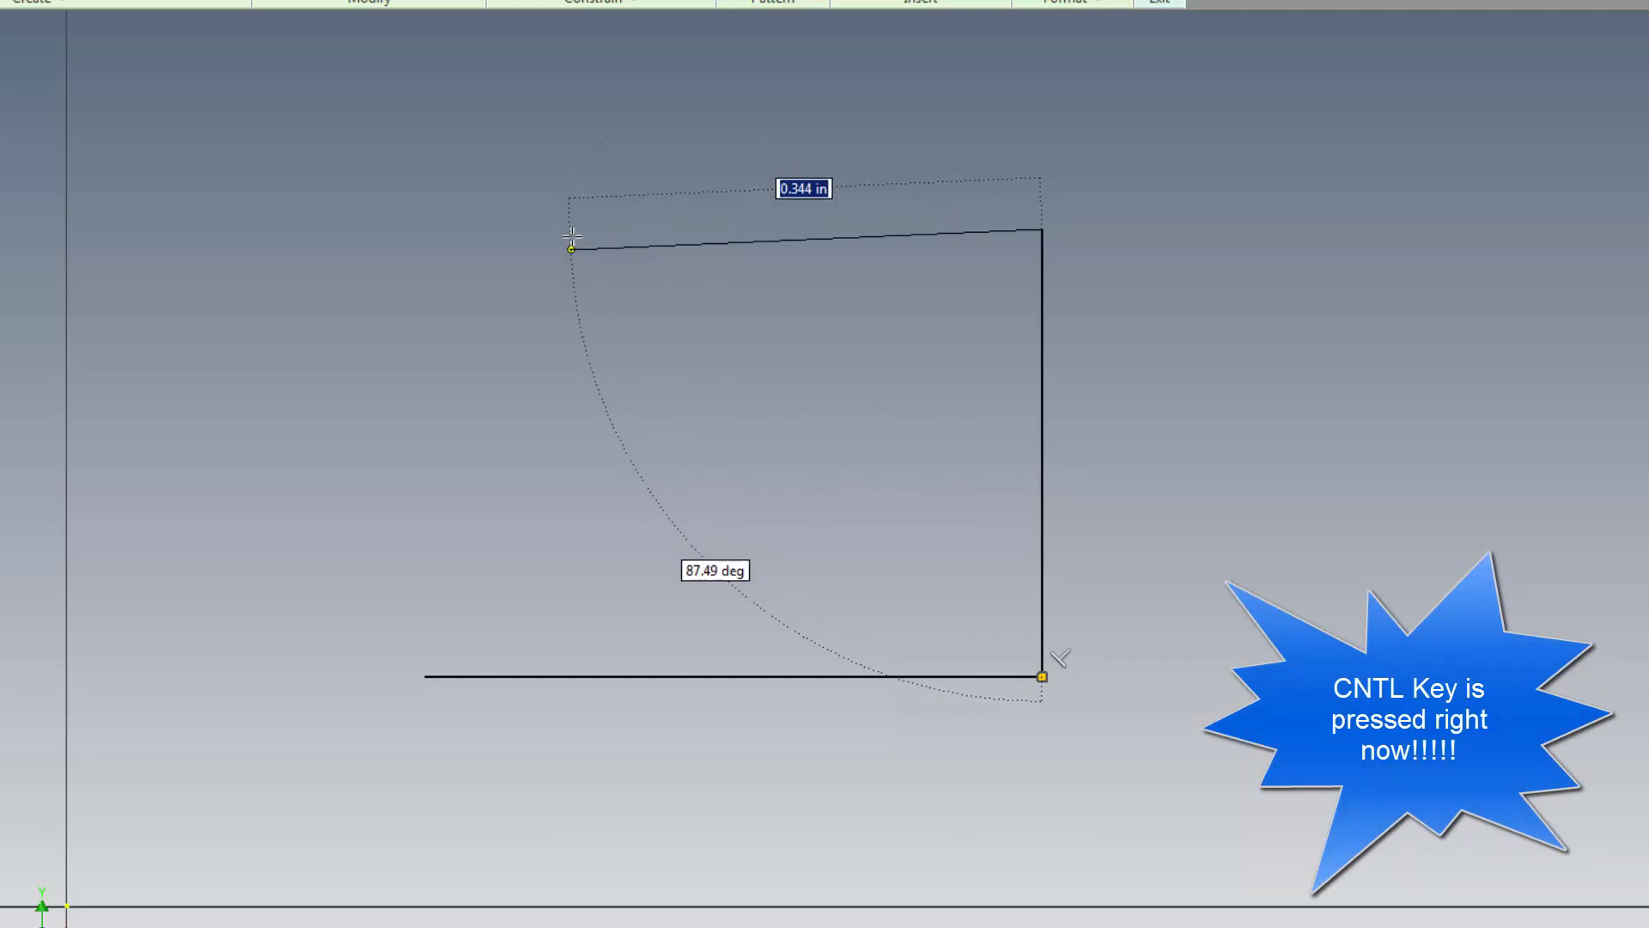
left_click_drag(572, 247, 473, 207)
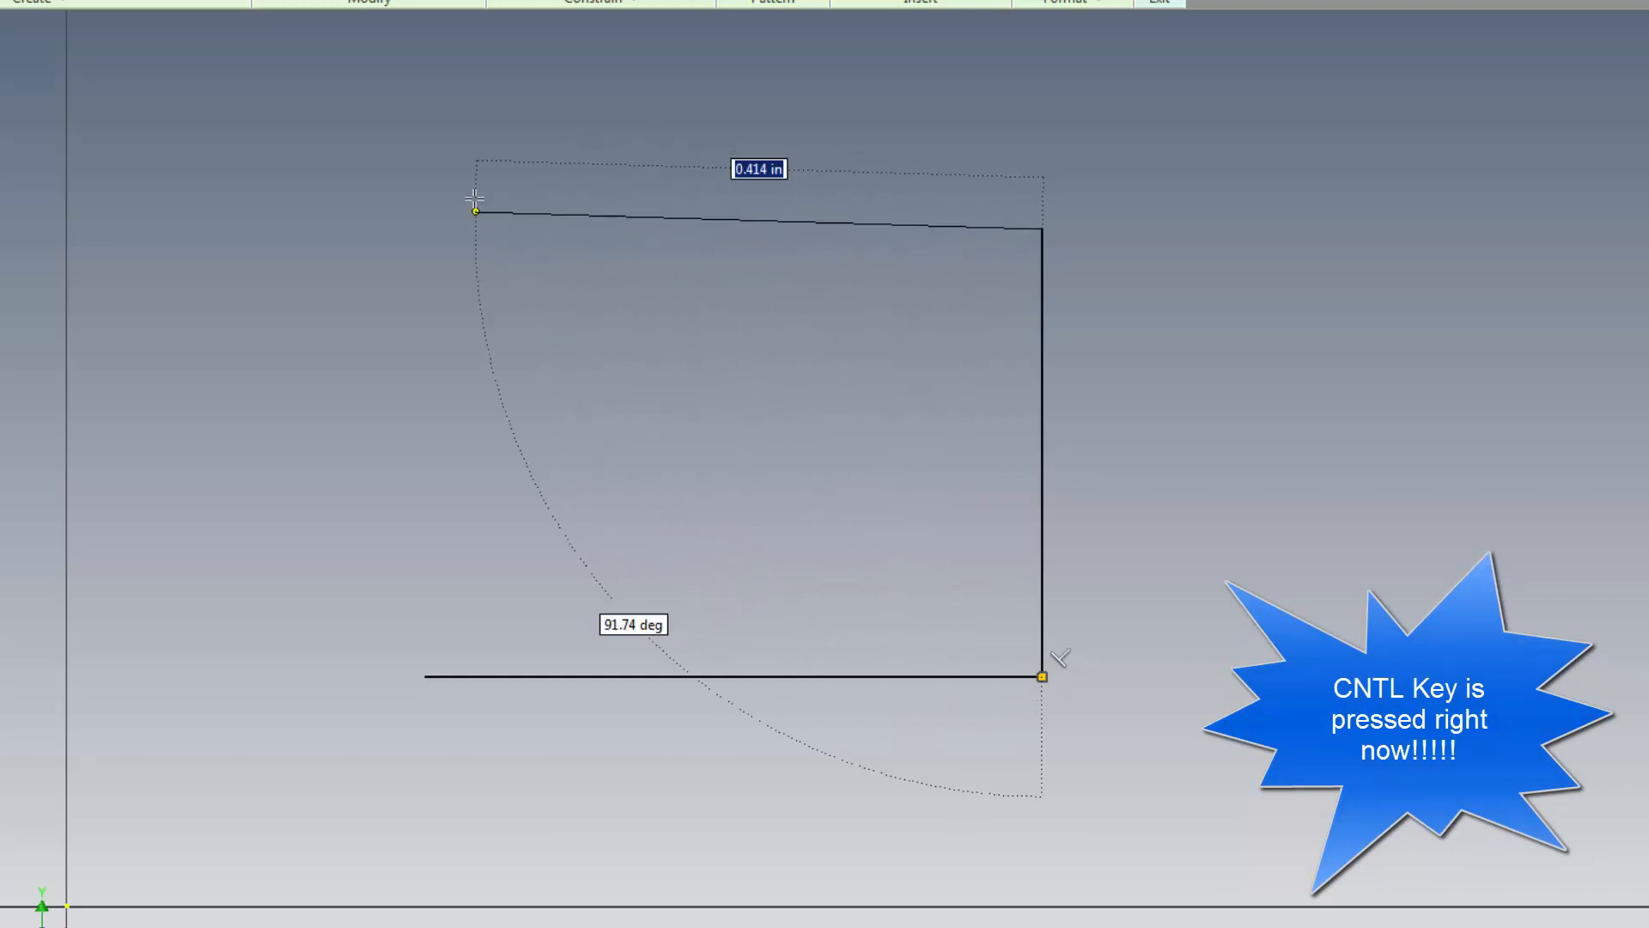
left_click_drag(474, 205, 489, 244)
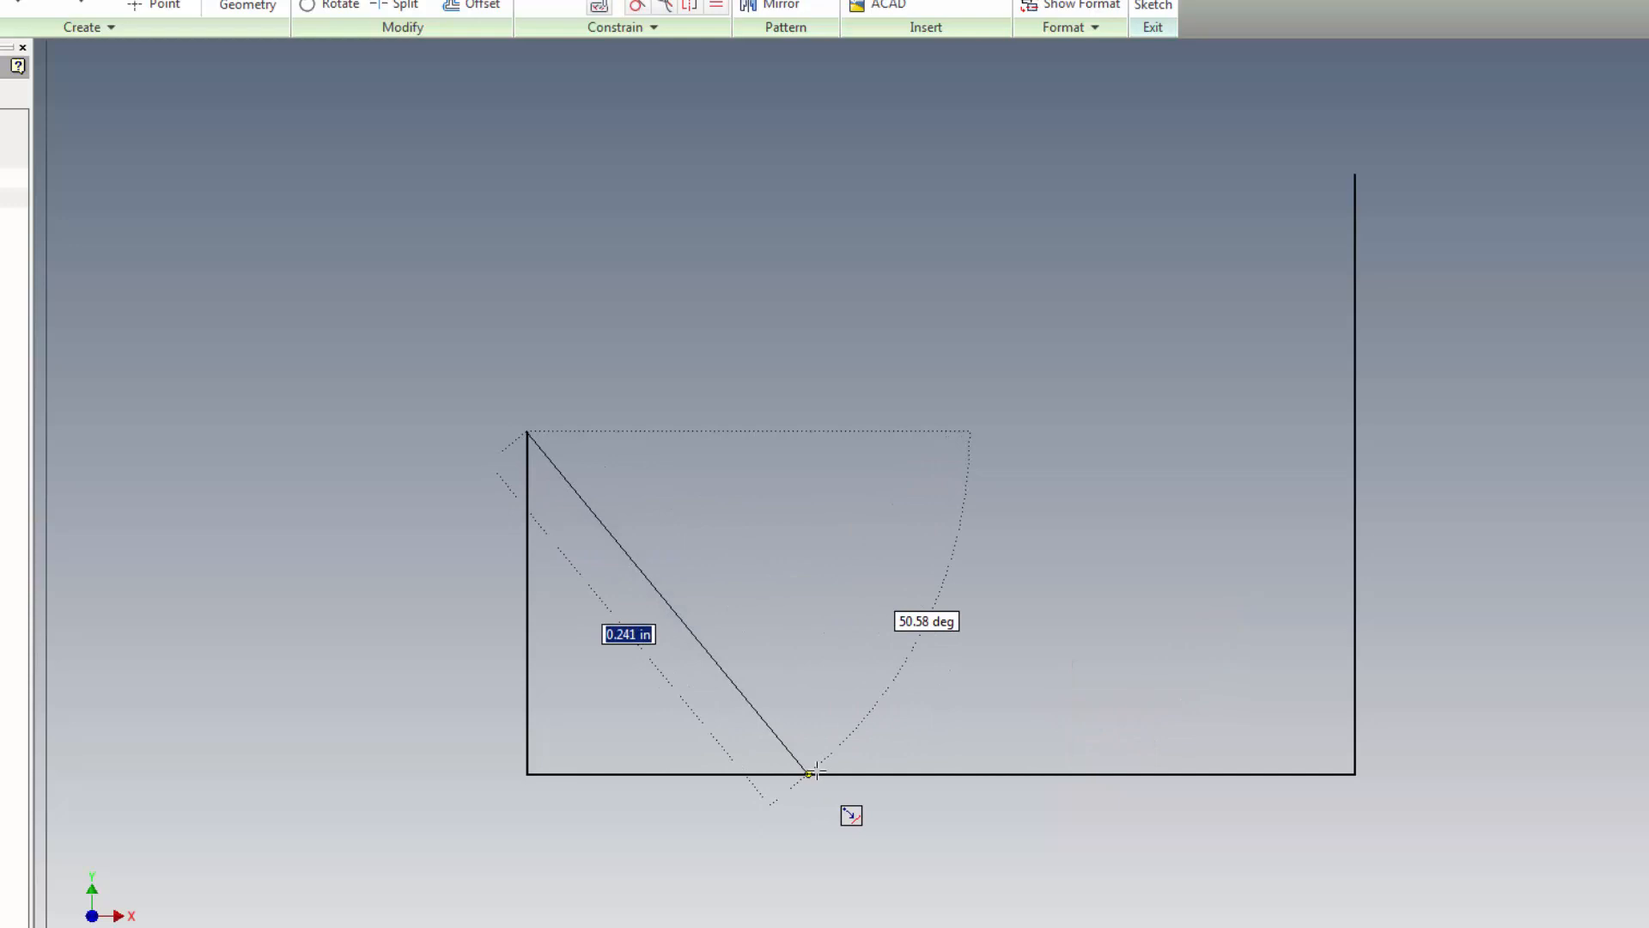
Step: Draw a sloped line from the left side's top to the taller right vertical
left_click_drag(815, 773, 876, 775)
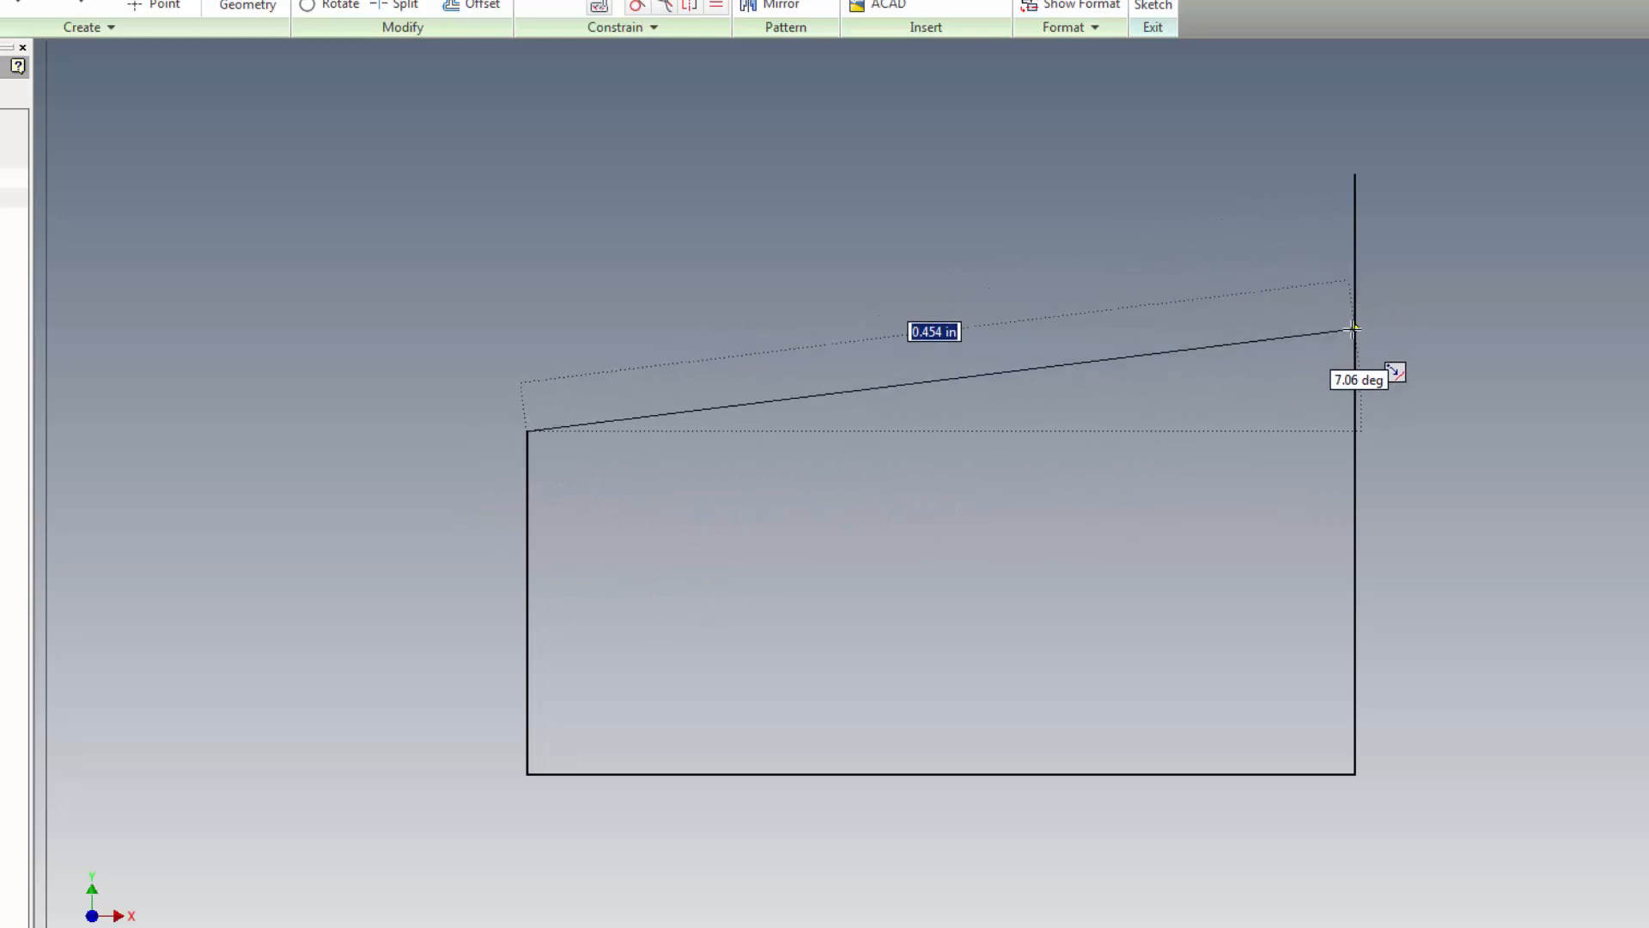
left_click_drag(1352, 328, 915, 431)
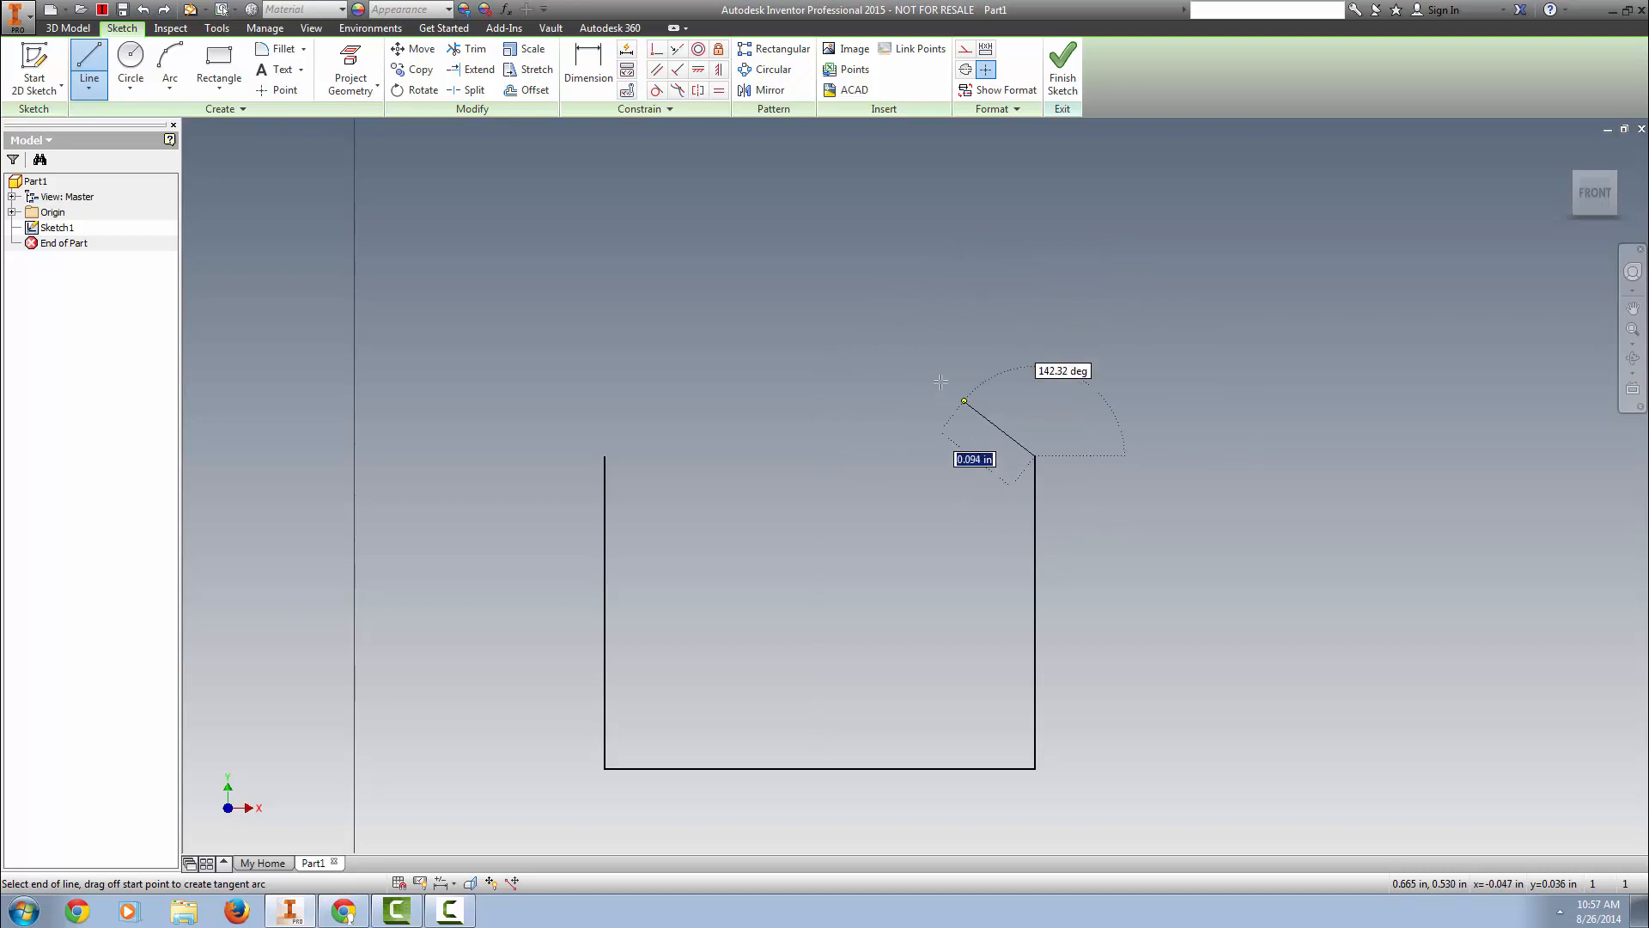
mouse_move(1036, 454)
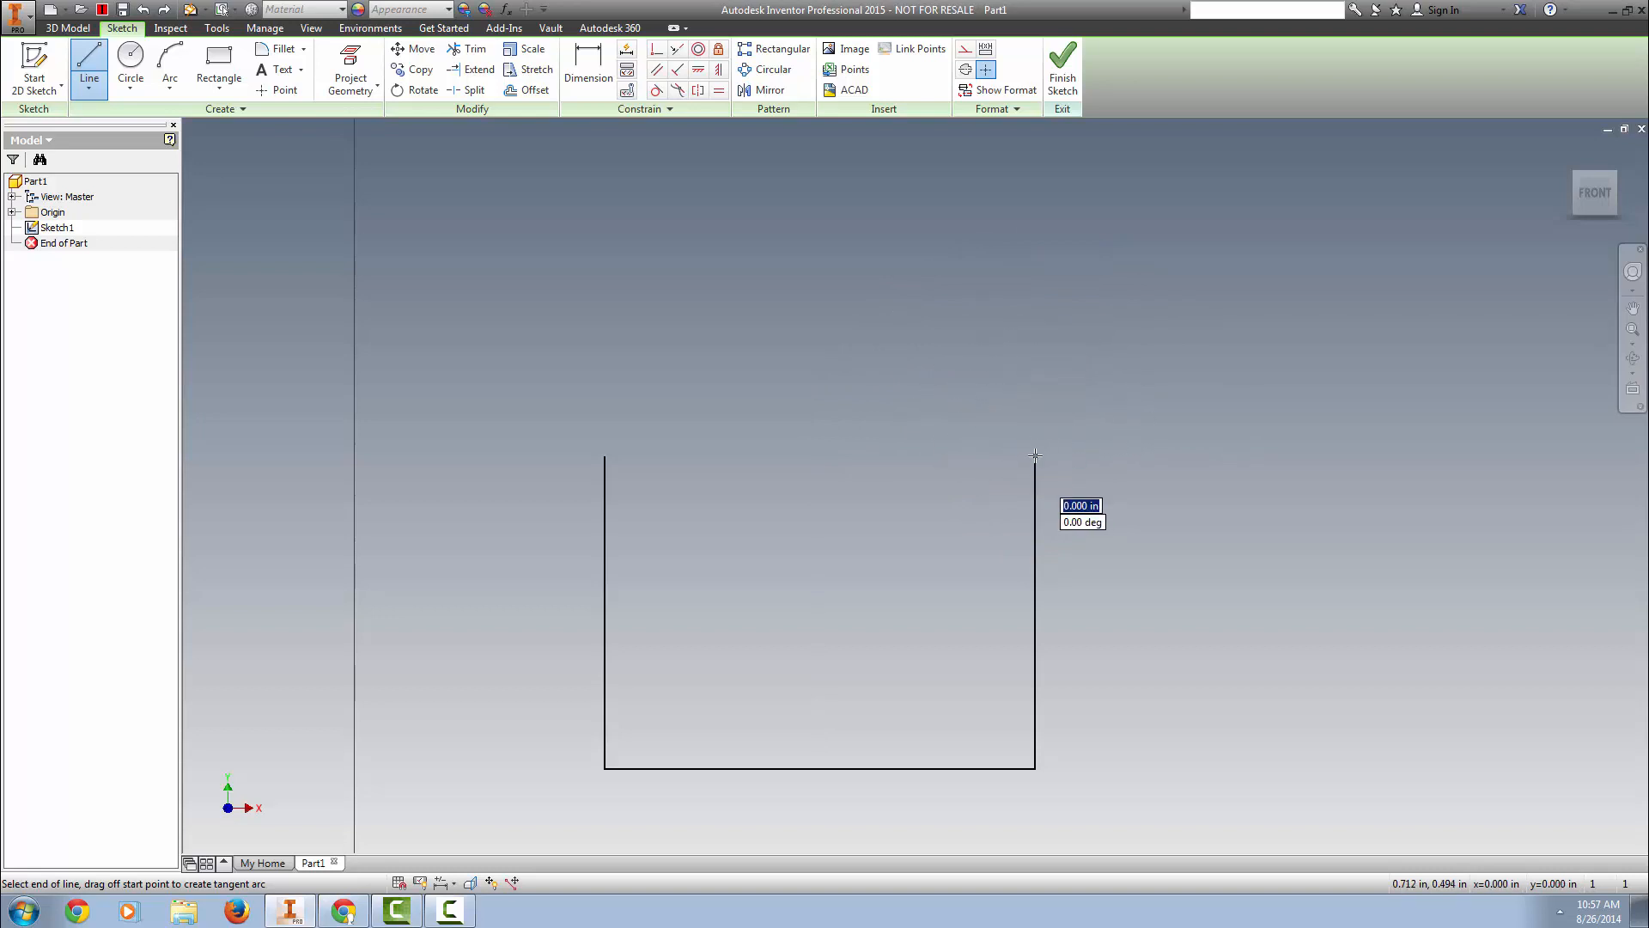
left_click(1035, 456)
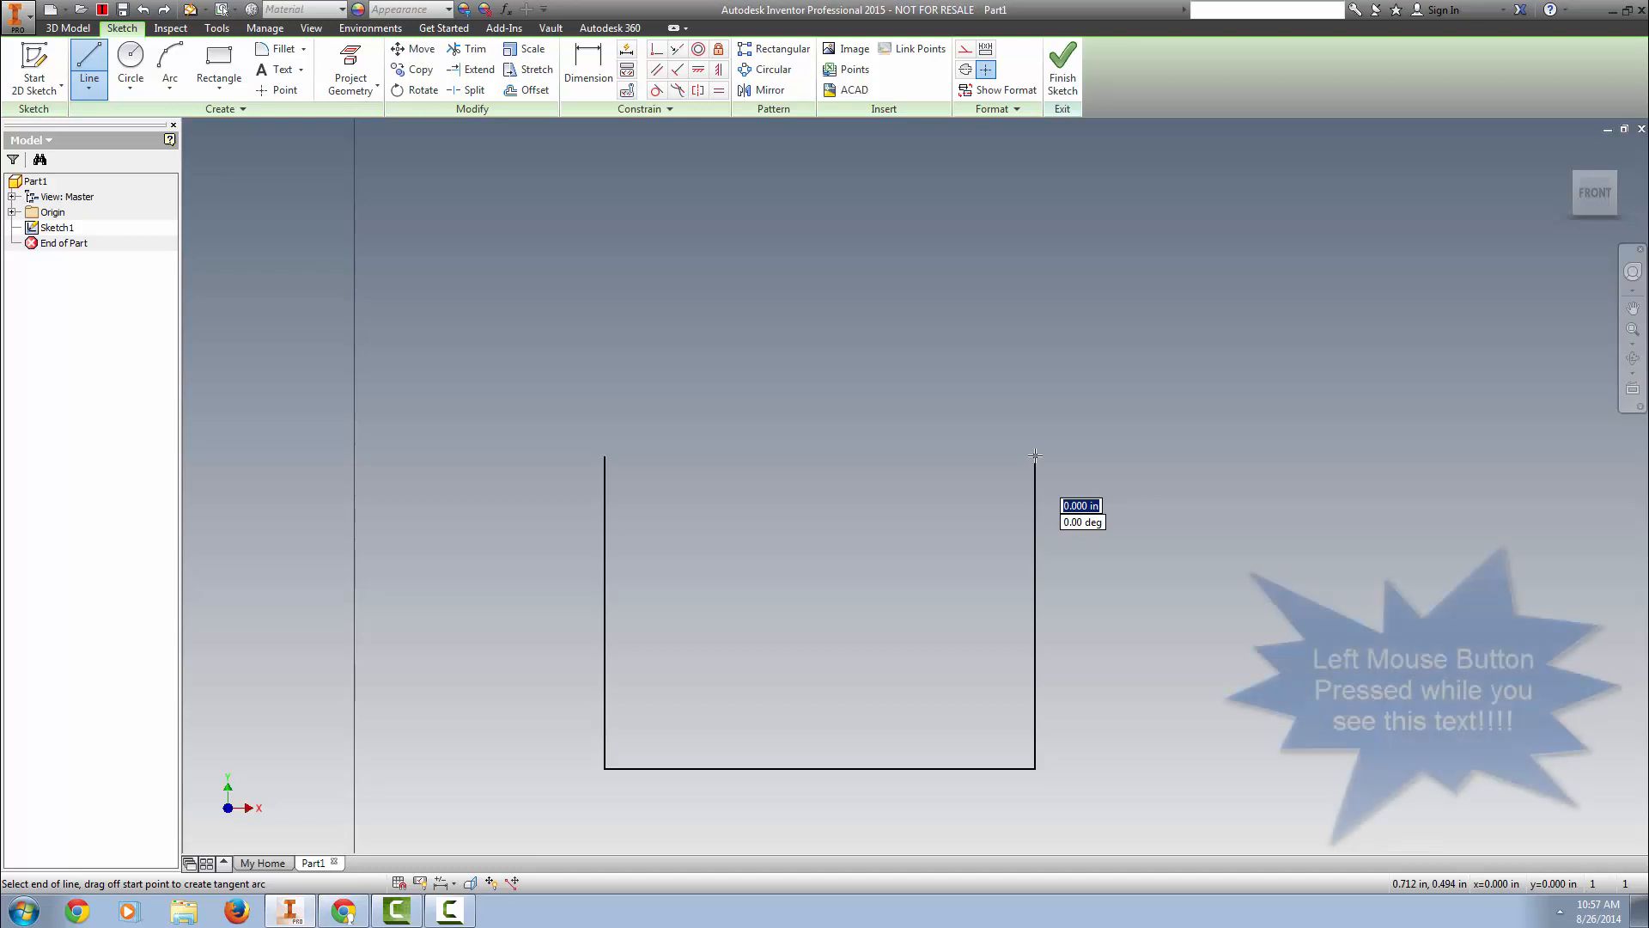
left_click(1035, 454)
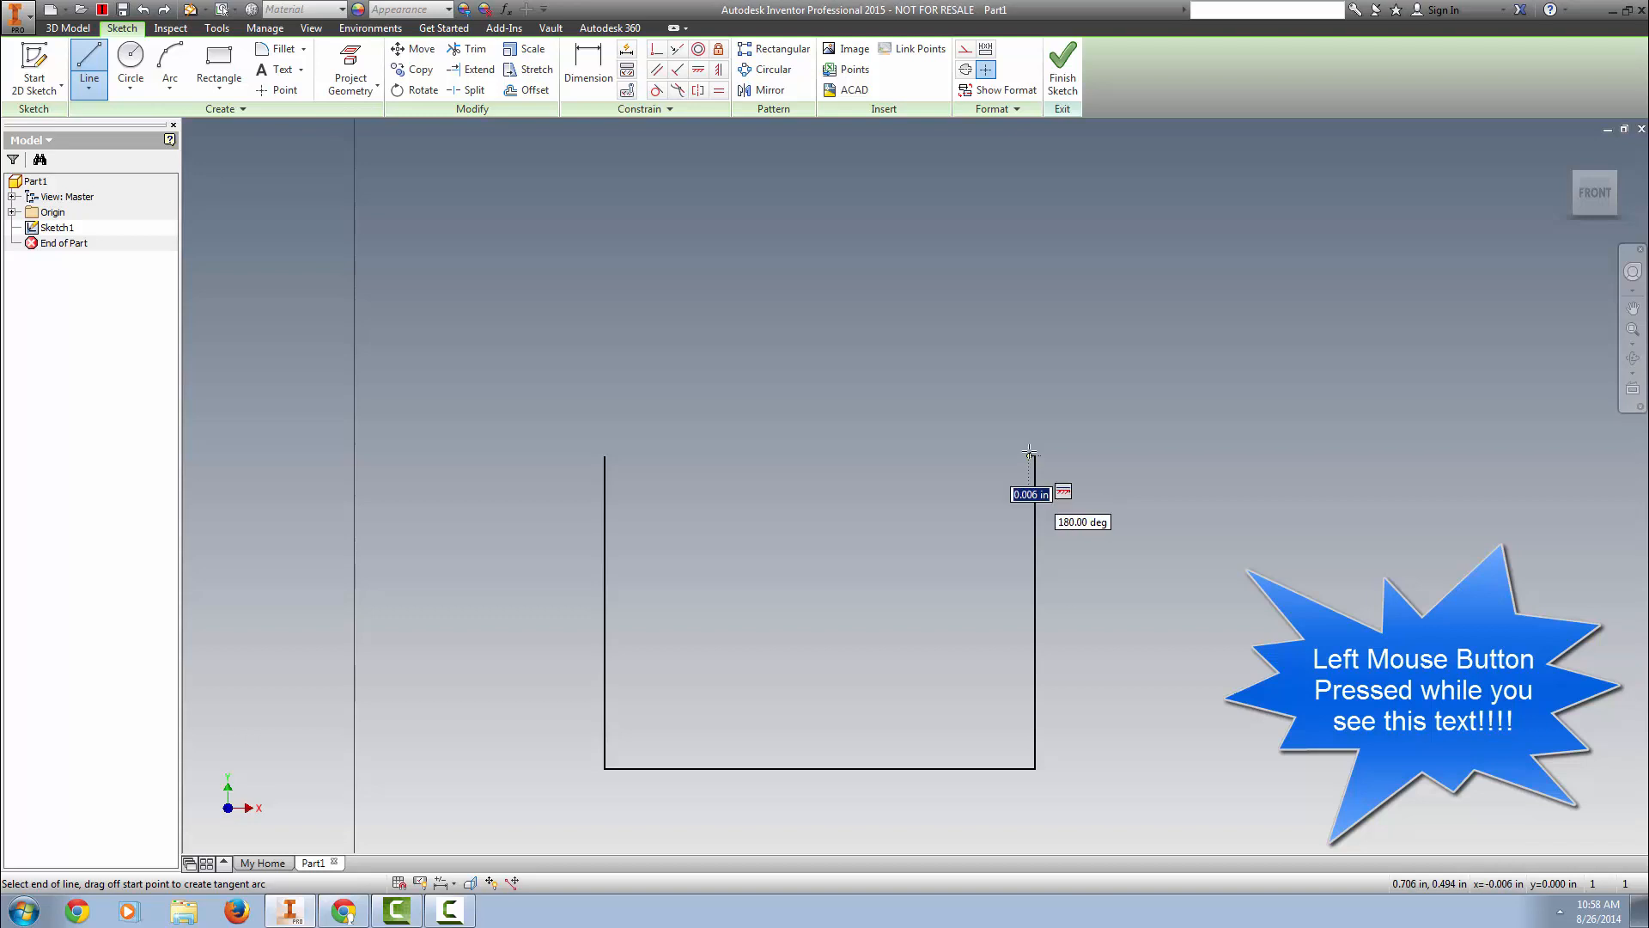
left_click_drag(1030, 455, 901, 323)
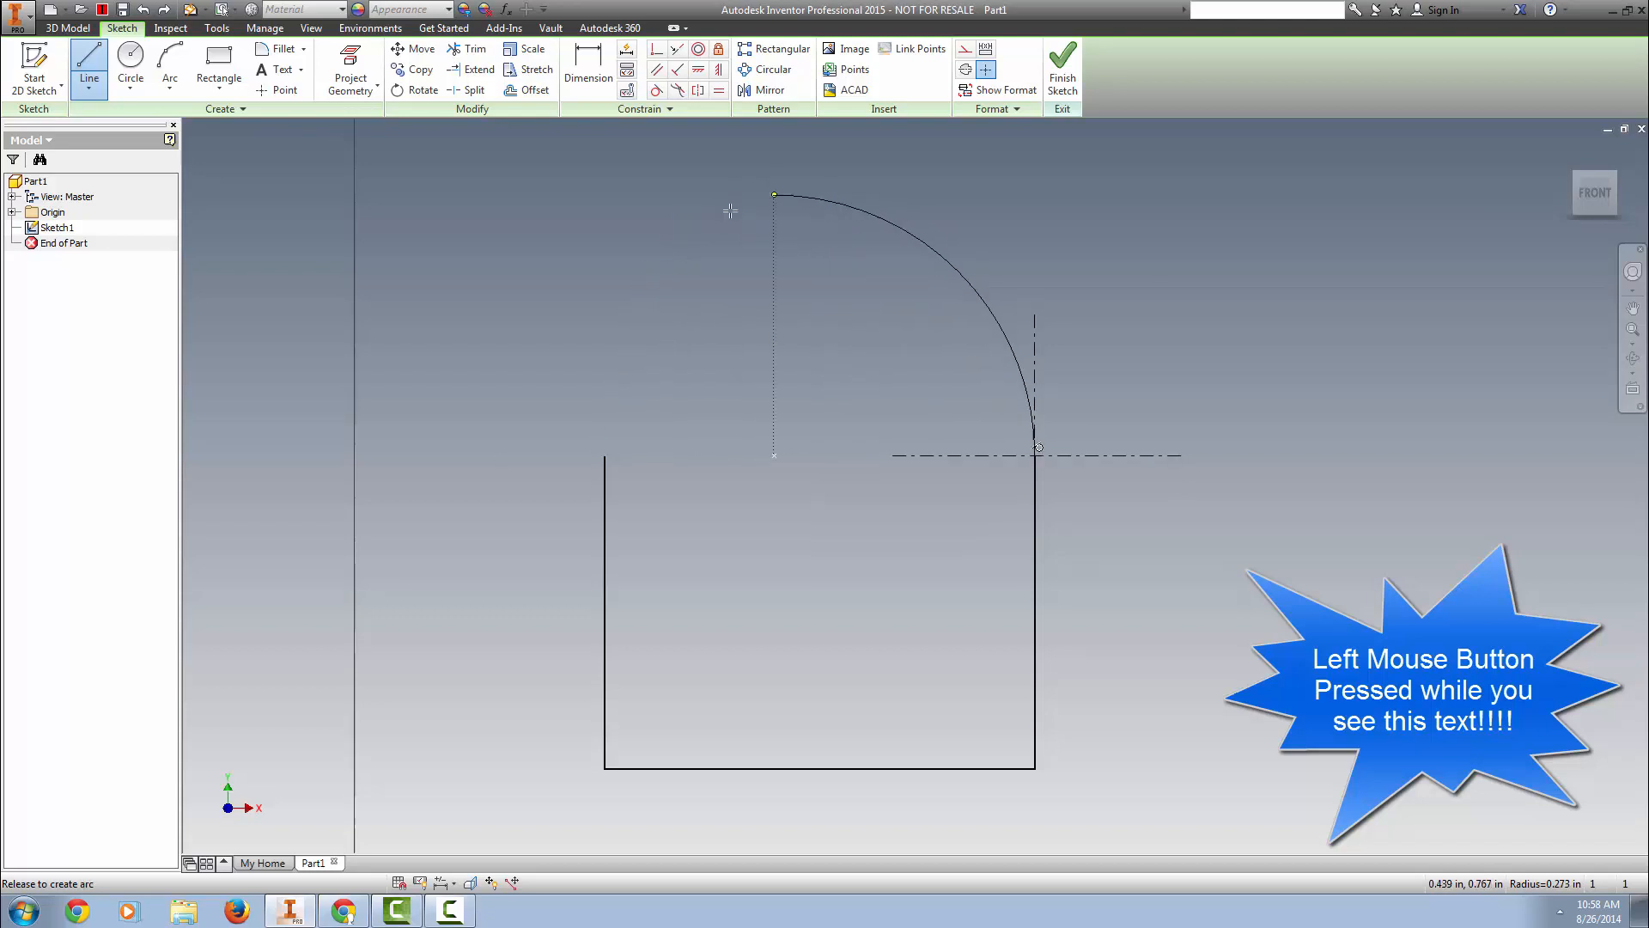
left_click_drag(773, 196, 838, 384)
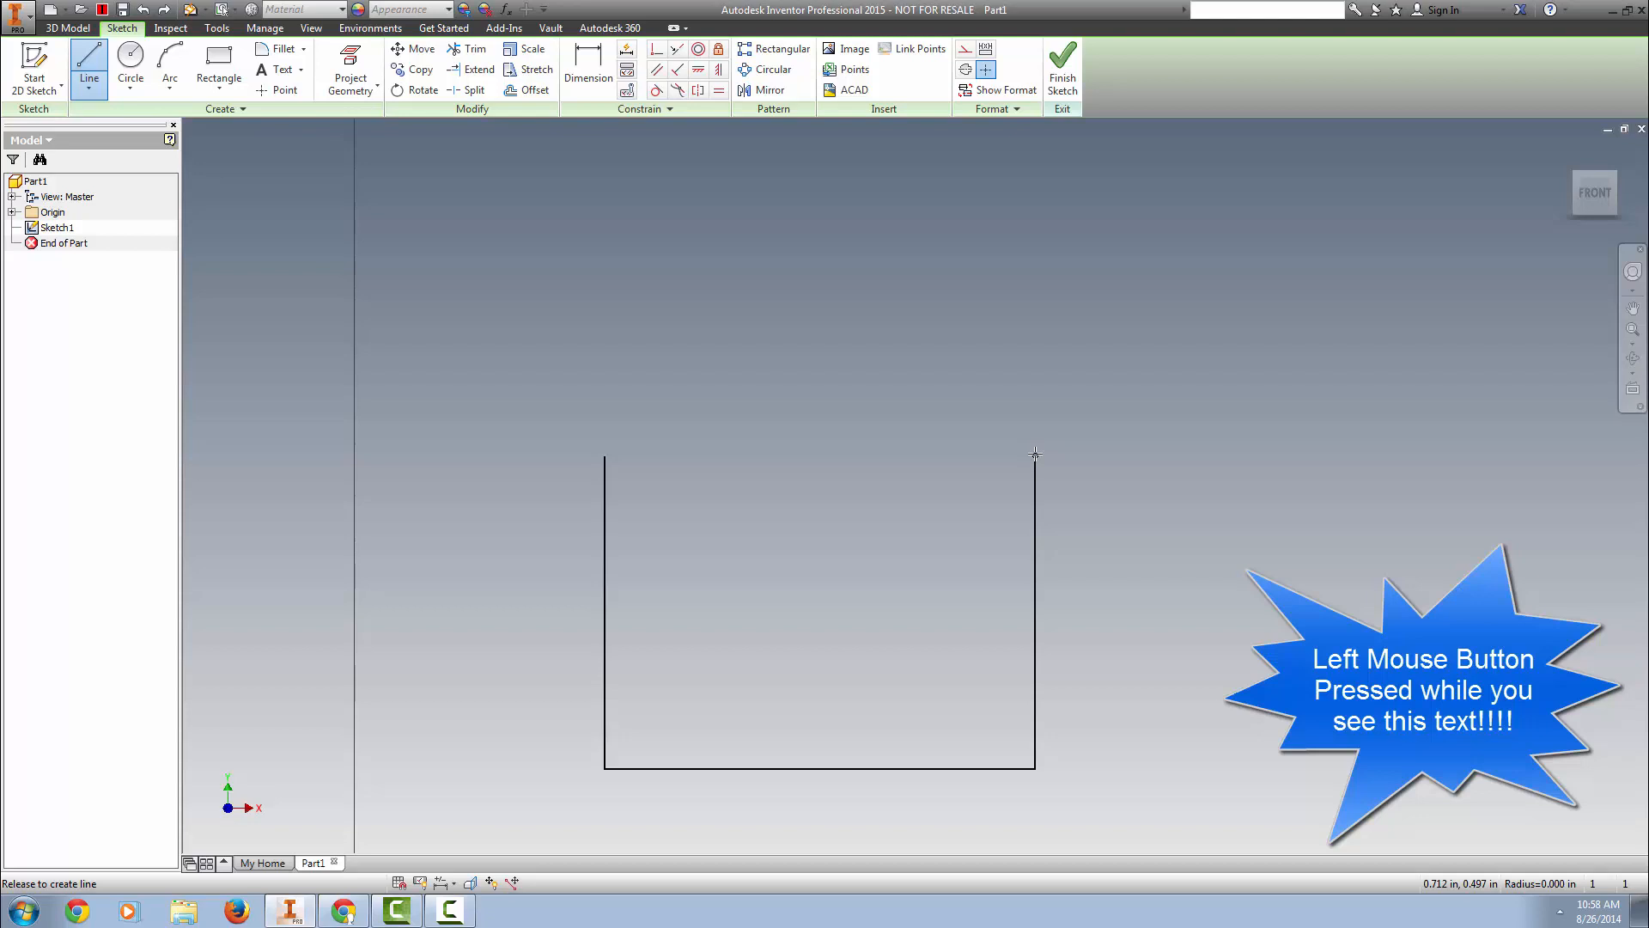
left_click_drag(607, 454, 1036, 447)
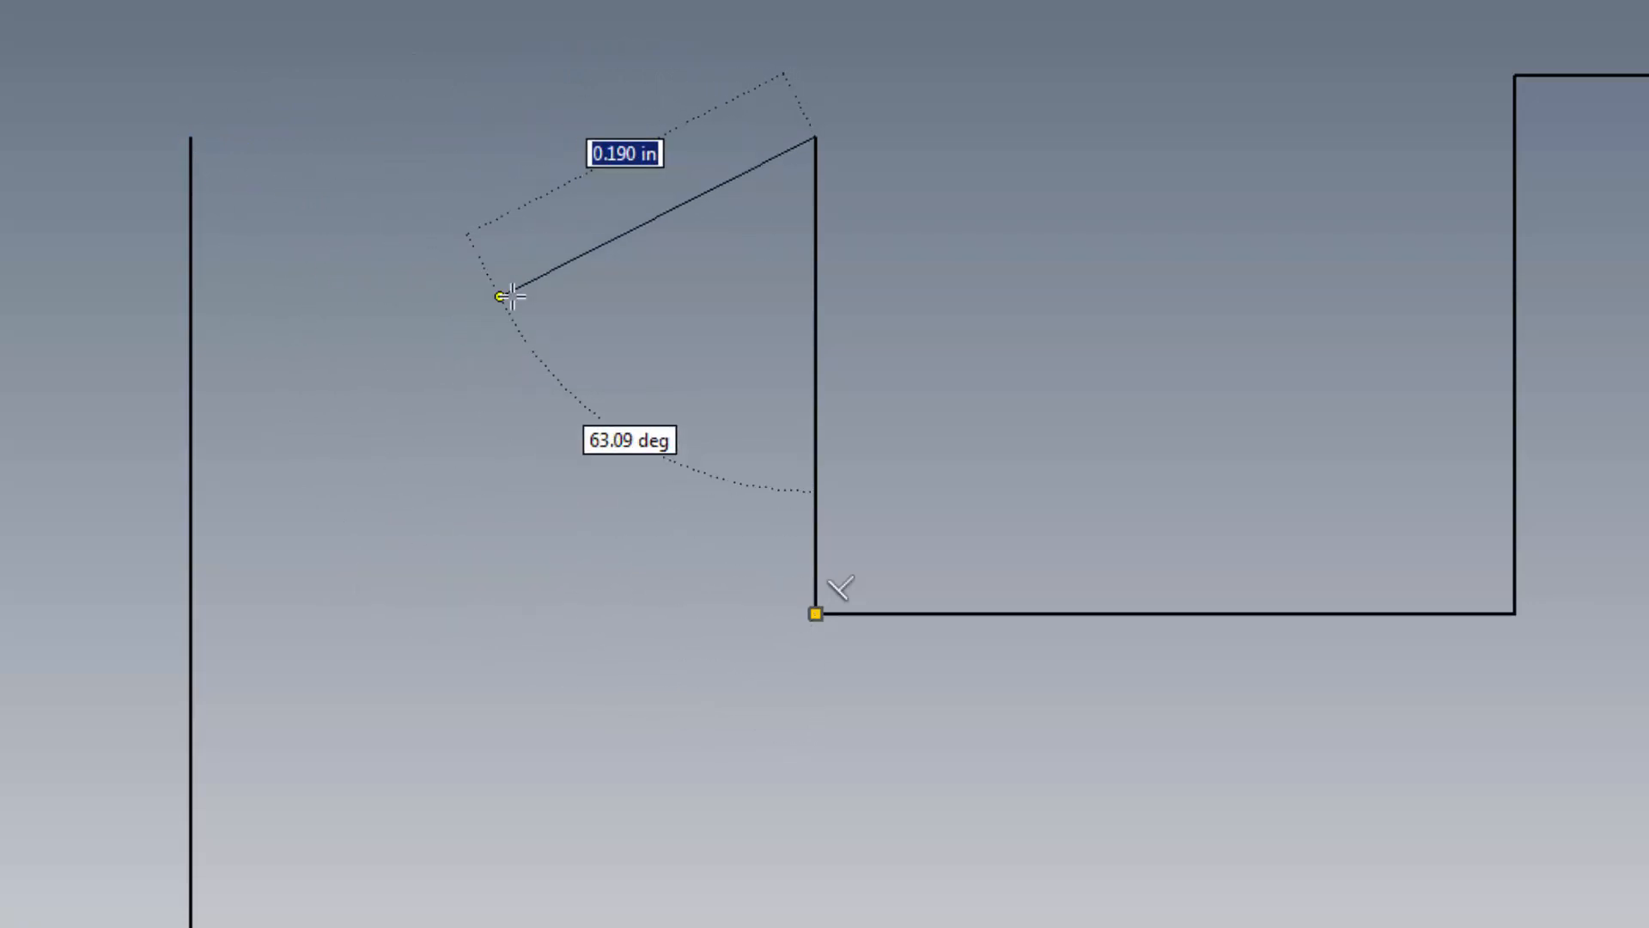
Step: Use Close from the right-click menu to join the profile to its first point
left_click_drag(502, 296, 591, 258)
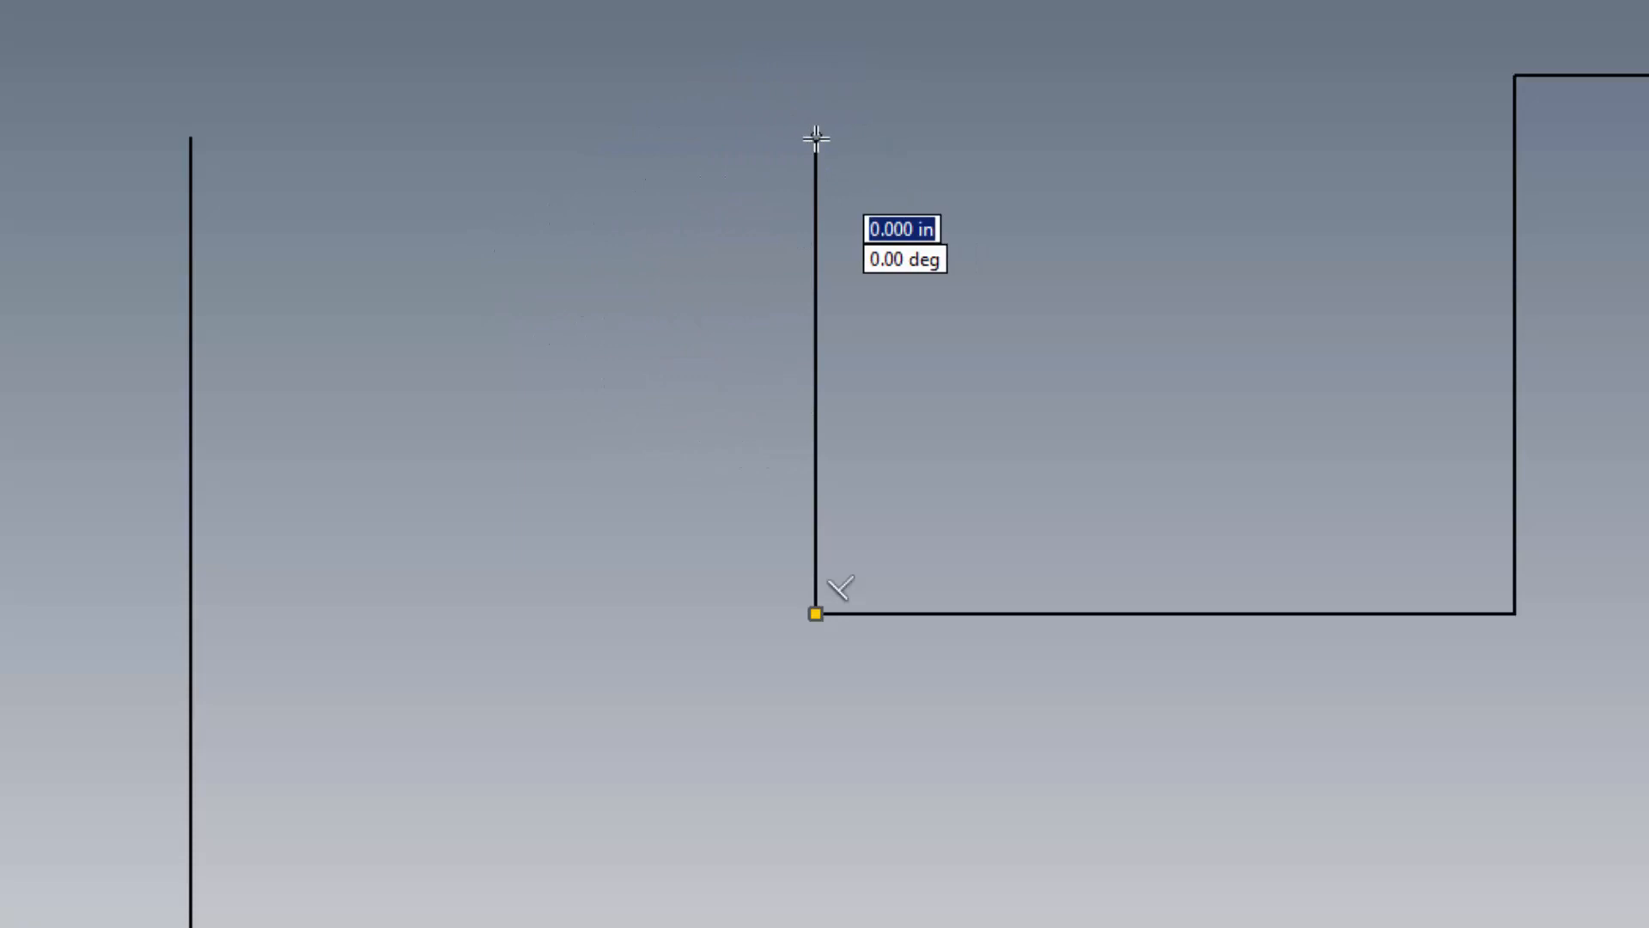
right_click(815, 141)
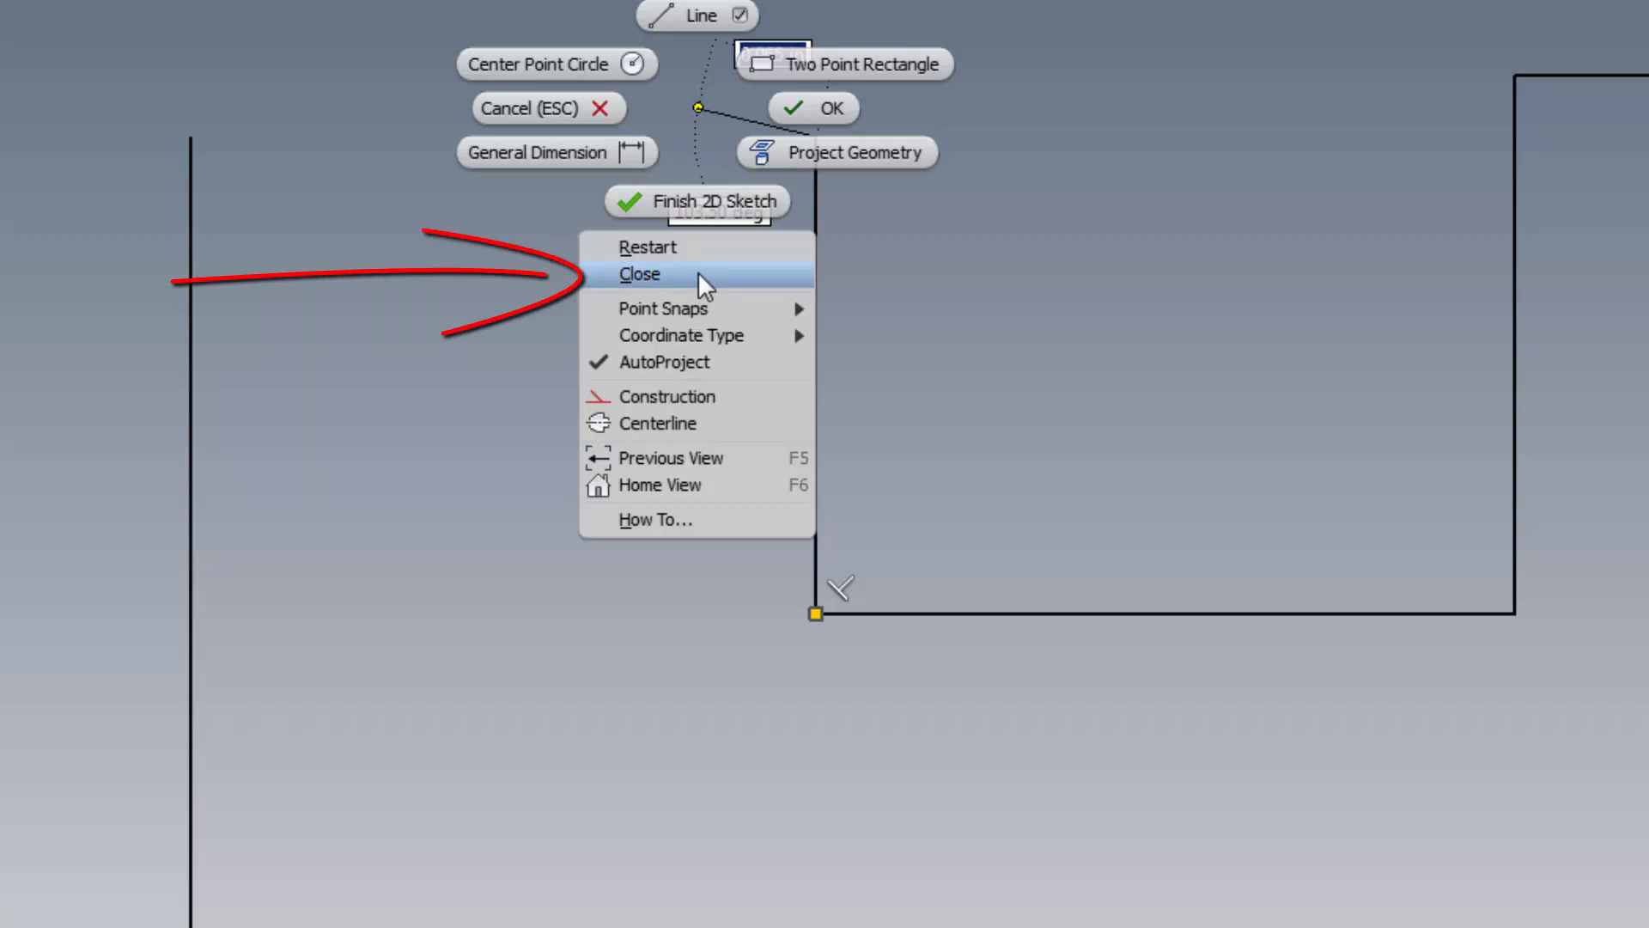
left_click(639, 273)
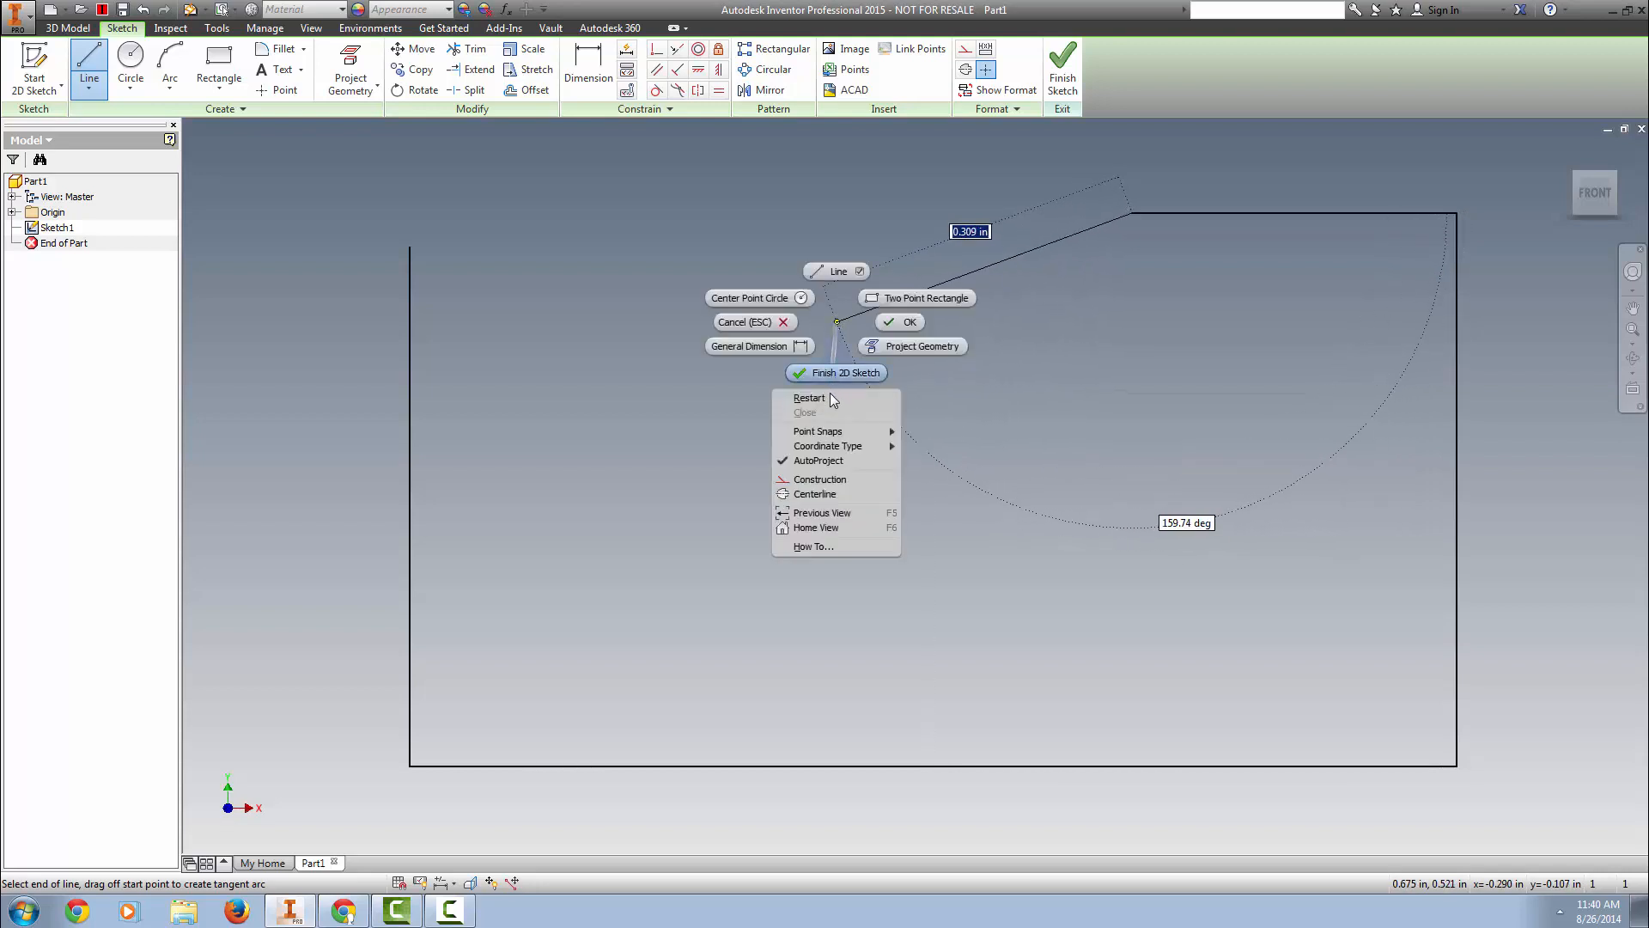
Step: End the current chain and call up the Restart option for a new line chain
left_click(809, 398)
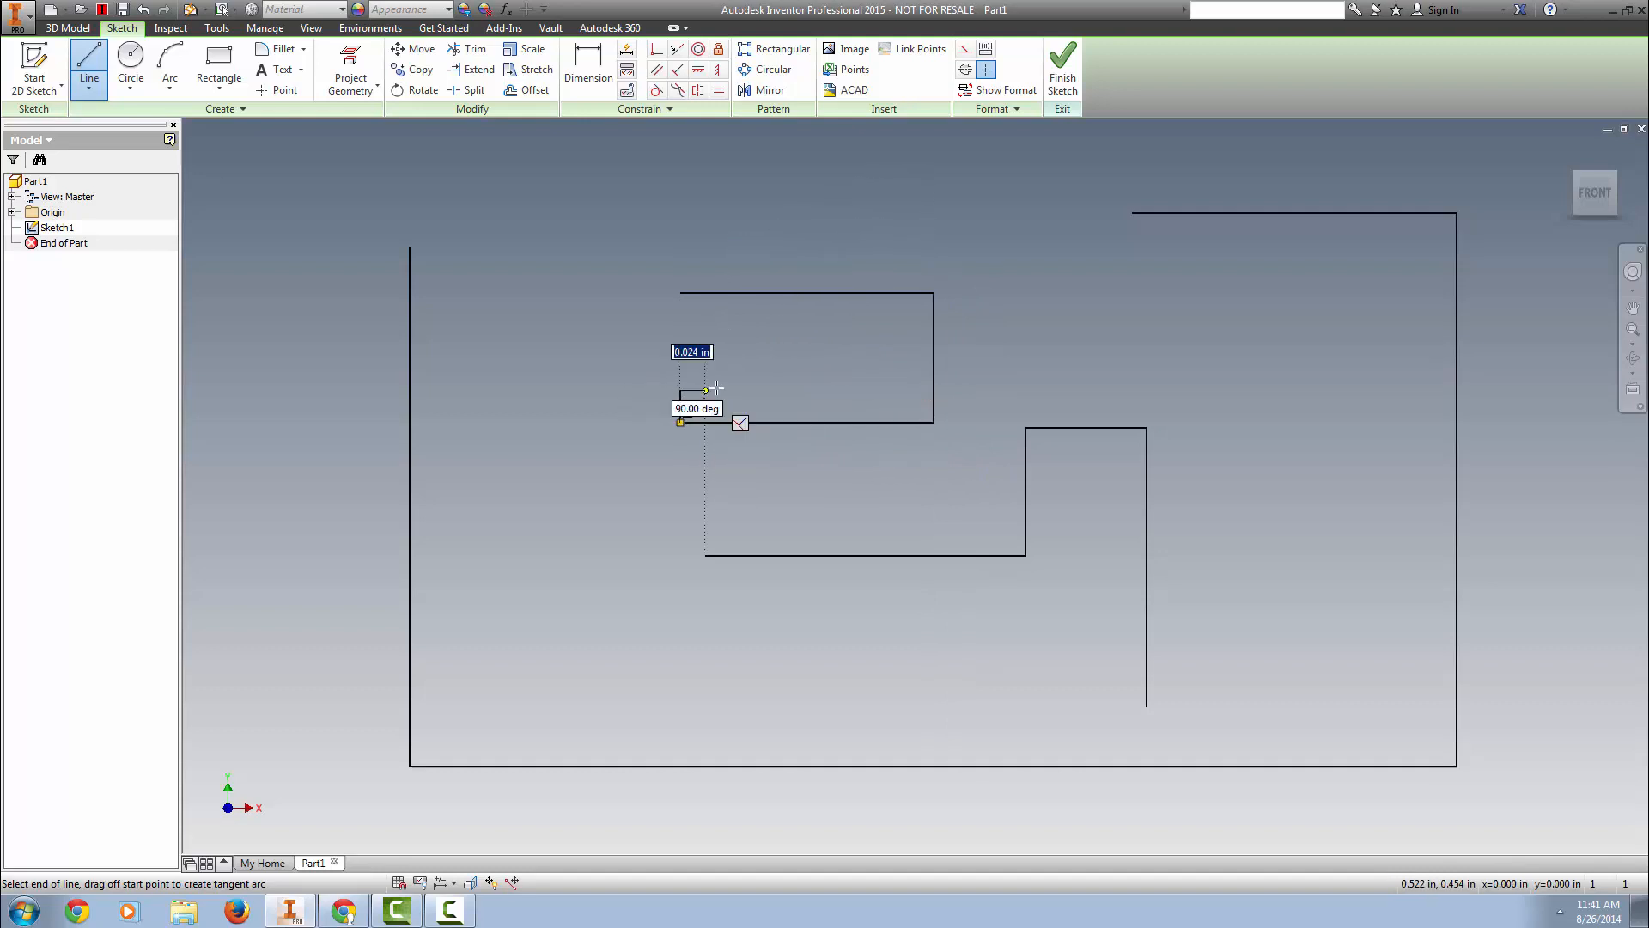
right_click(716, 387)
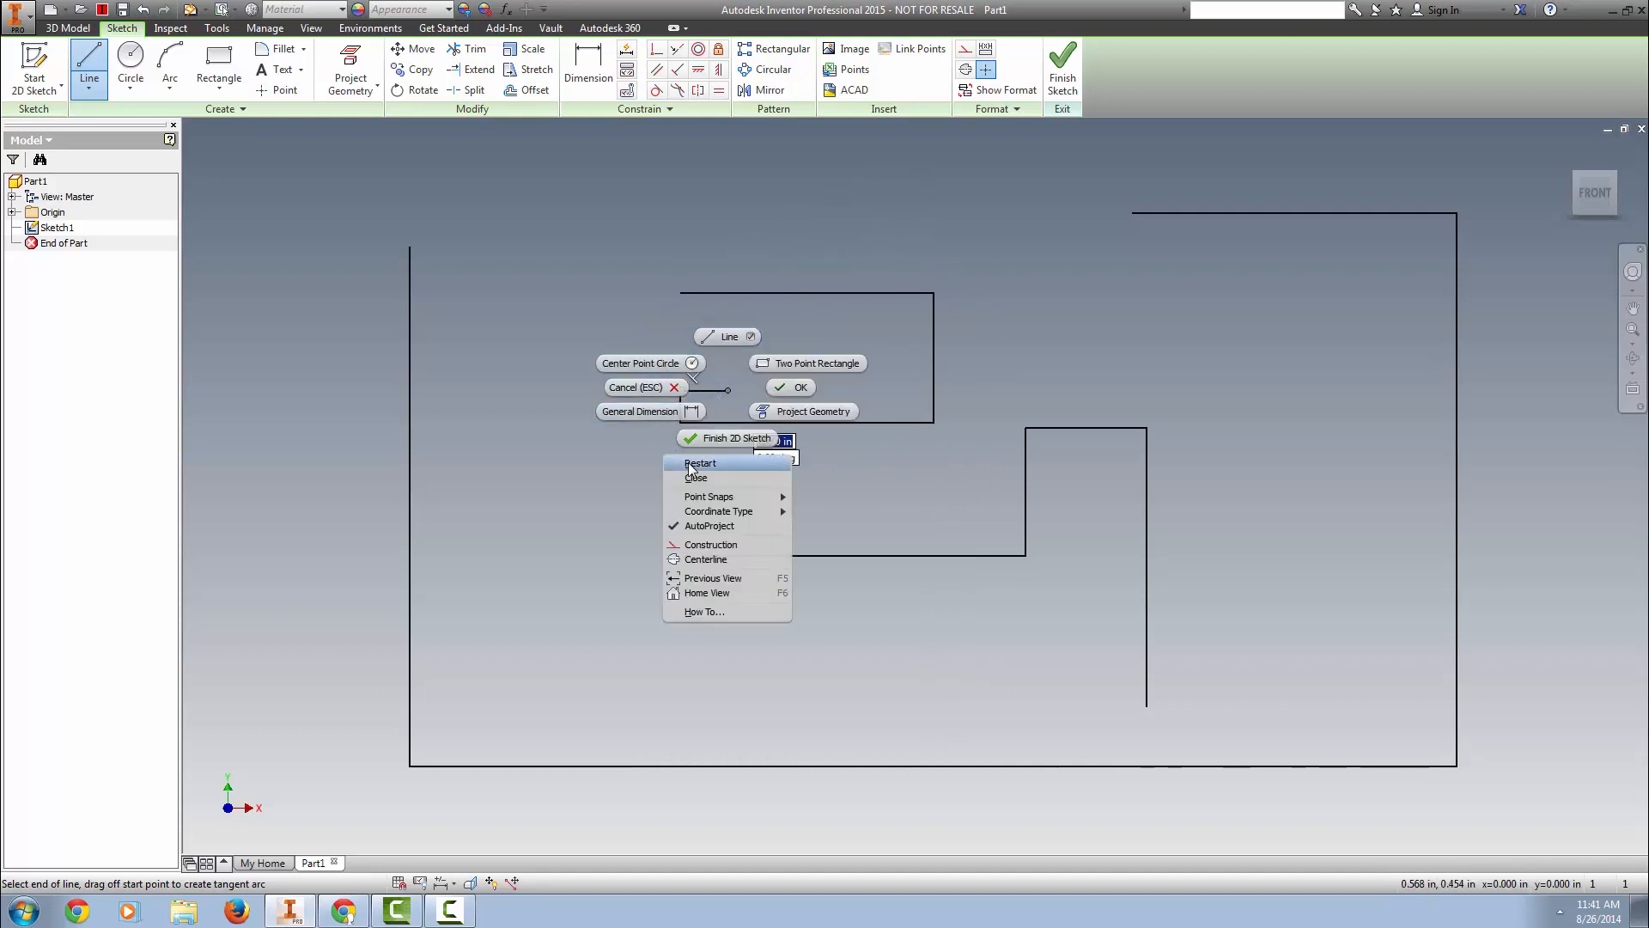